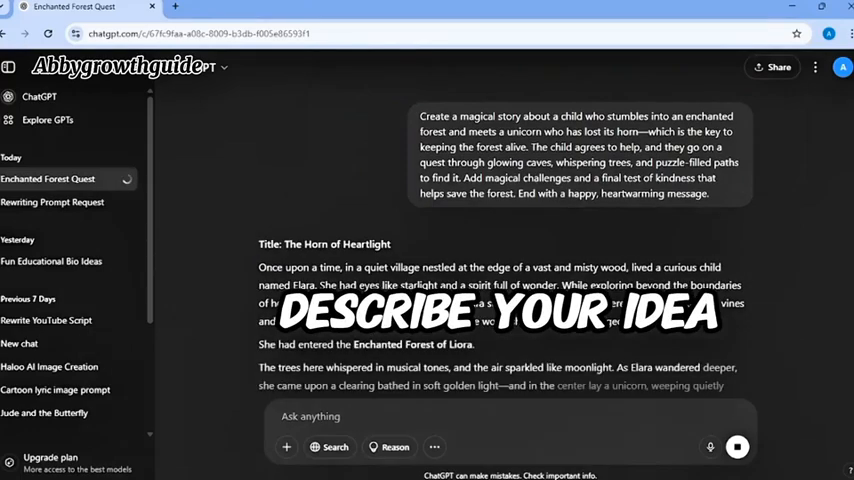
Review the generated story and the simplified 300-word rewrite 'Jamie and the Lost Unicorn Horn'
scroll(down, 3)
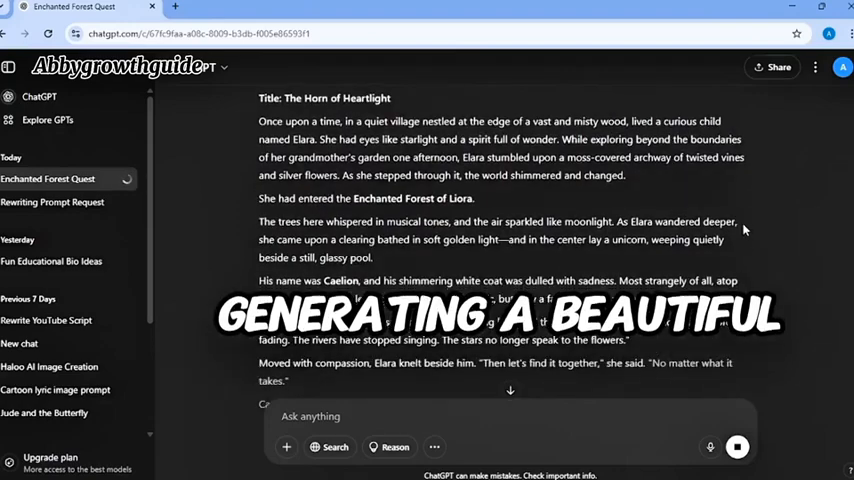
scroll(down, 3)
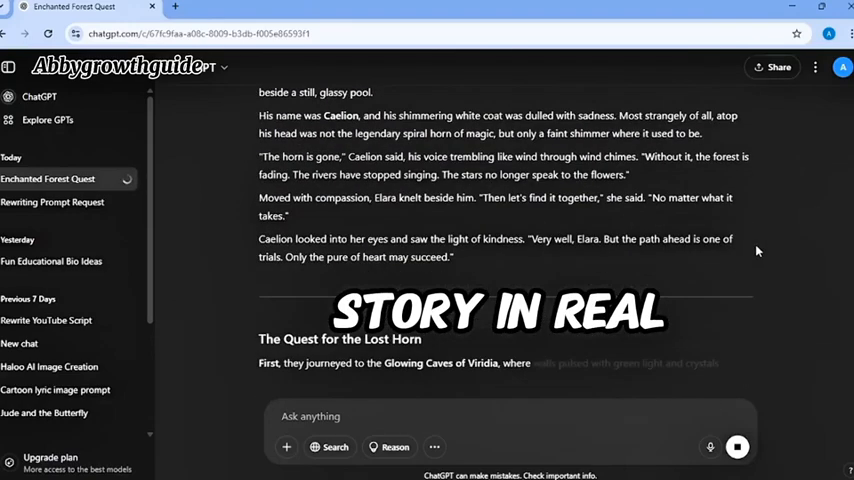
scroll(down, 3)
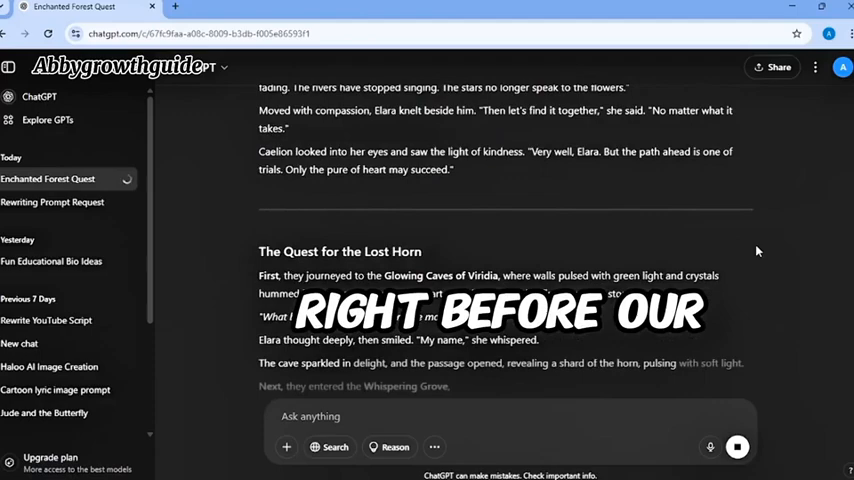
scroll(down, 3)
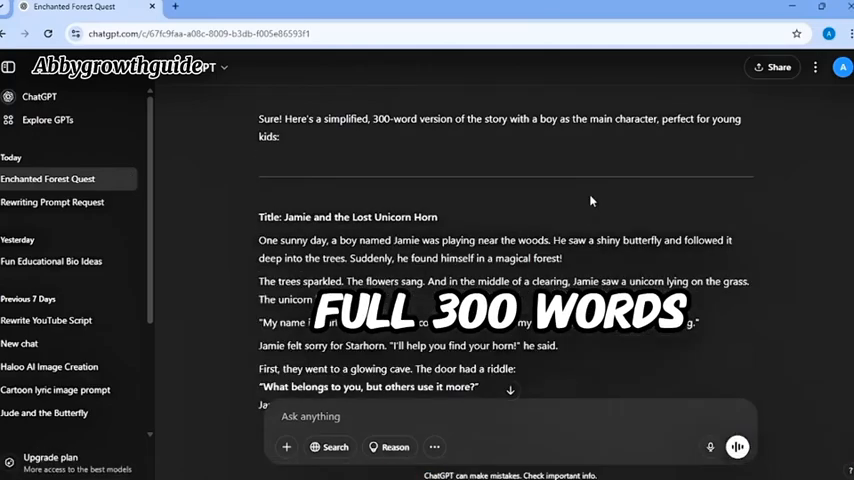
scroll(down, 3)
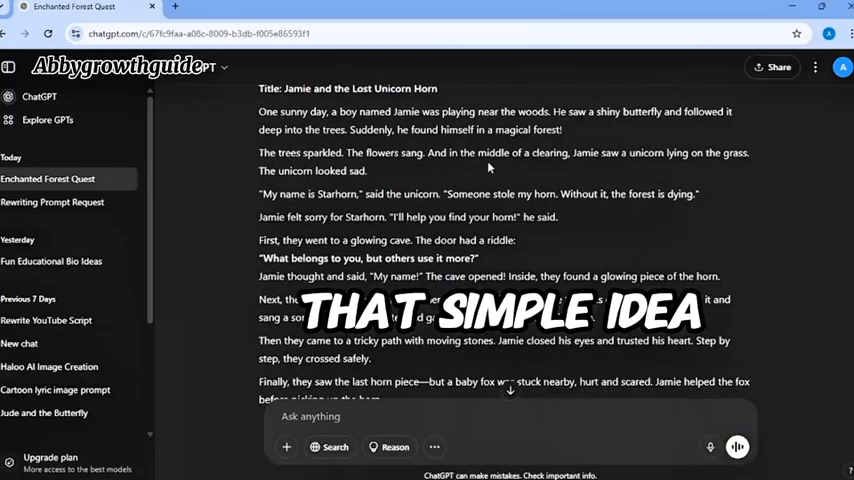
scroll(down, 3)
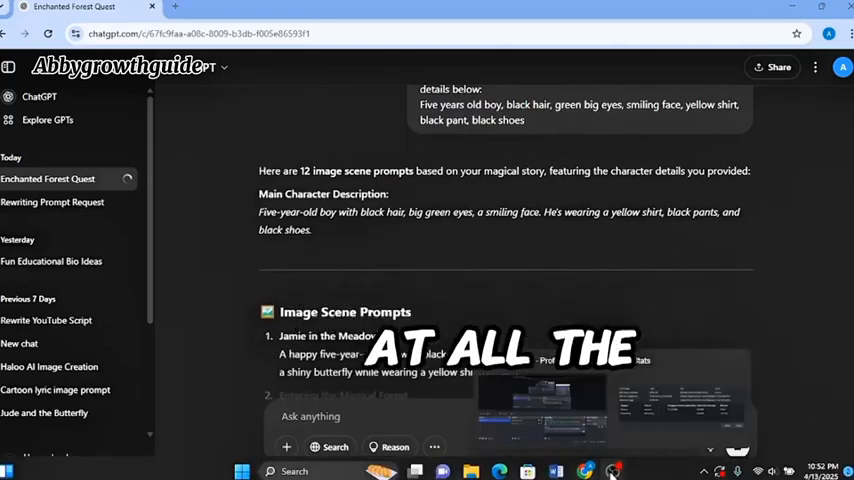
Review the 12 image scene prompts for Jamie's story before drafting the character-details request
scroll(down, 3)
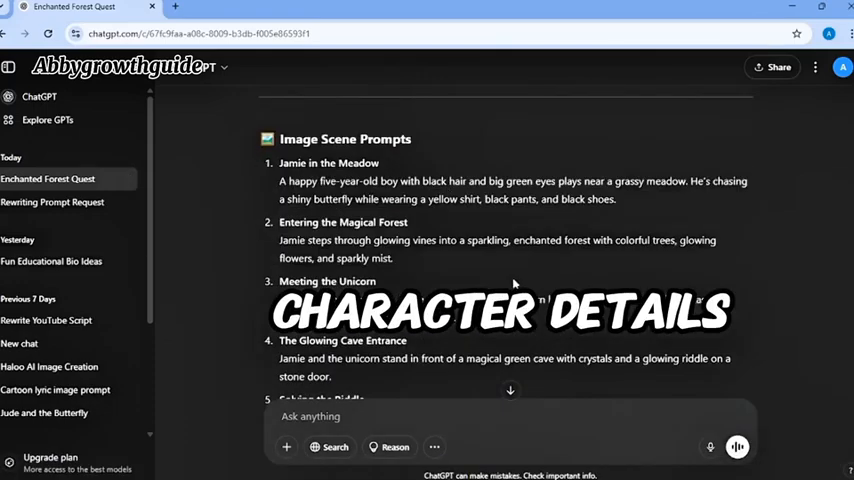
scroll(down, 3)
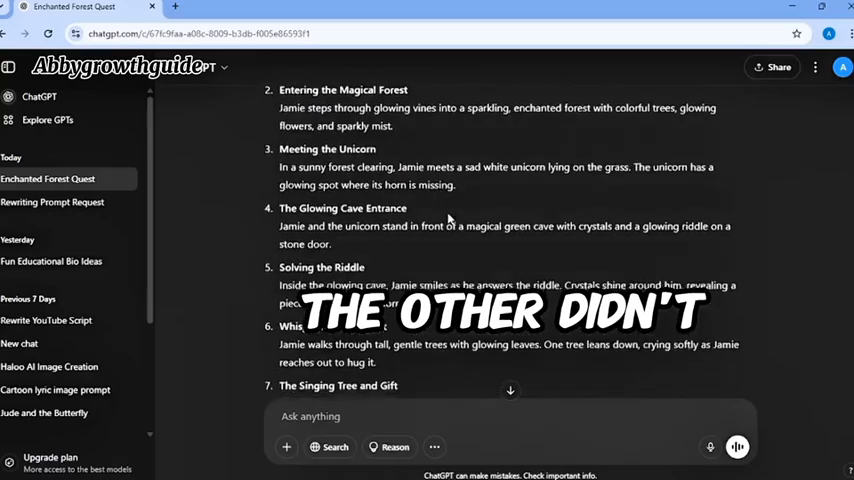
scroll(down, 3)
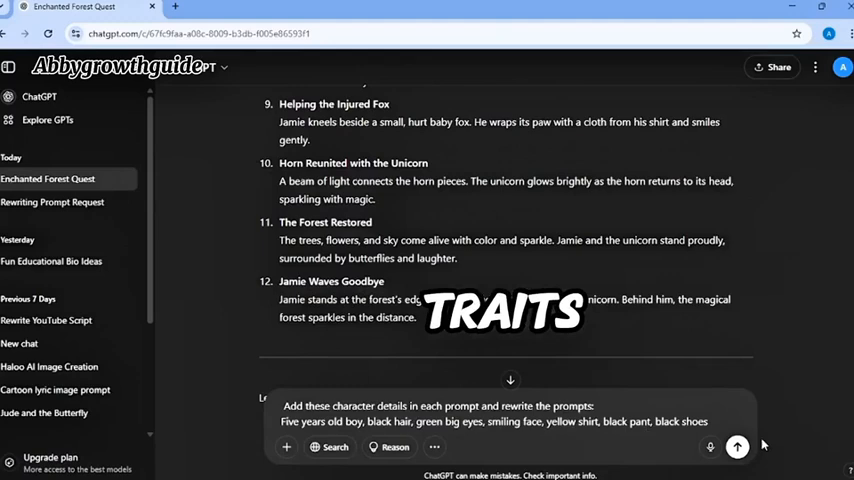
Send the character-details request and review the 12 rewritten prompts with Jamie's full description
click(736, 448)
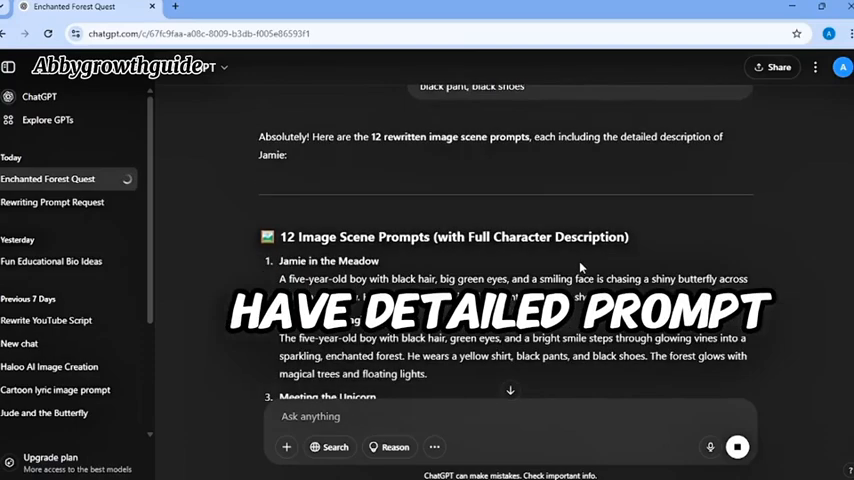
scroll(down, 3)
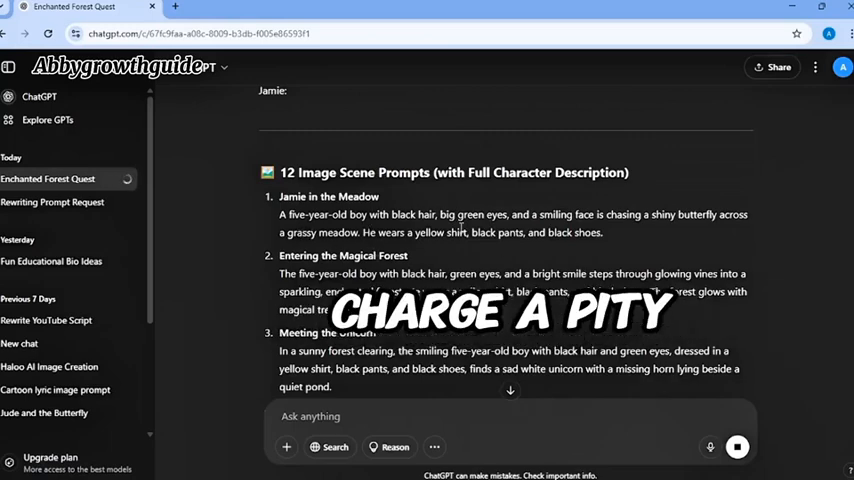
scroll(down, 3)
text(Arrange the story with each prompt for the voice over)
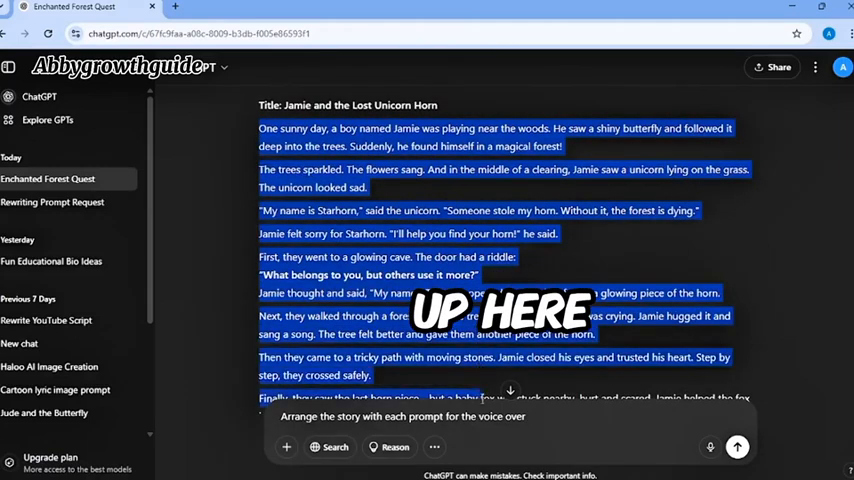
Review the numbered scenes pairing each scene title with its voice-over narration
scroll(down, 3)
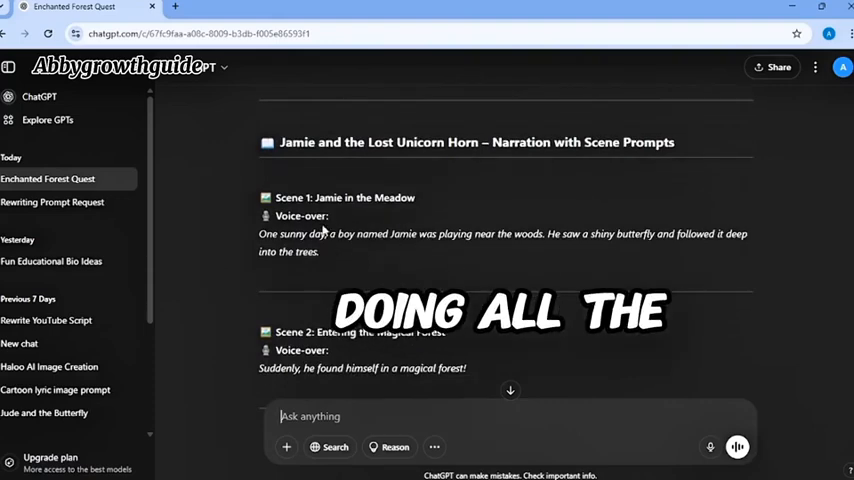
scroll(down, 3)
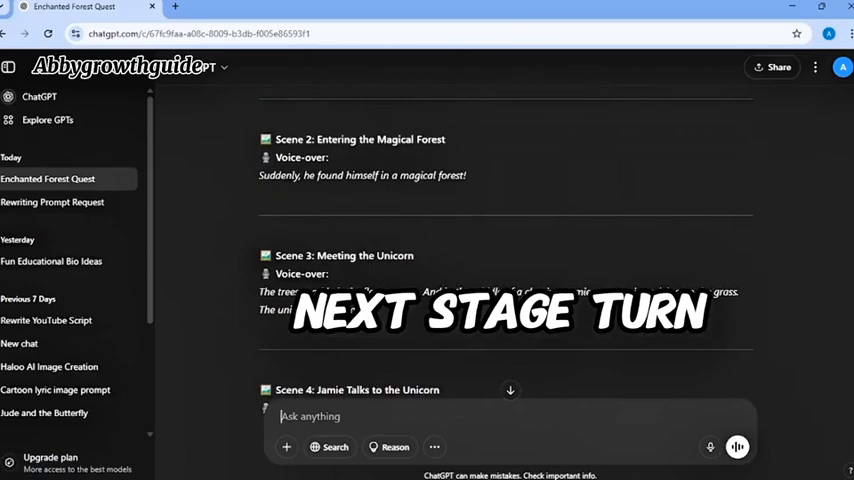
scroll(down, 3)
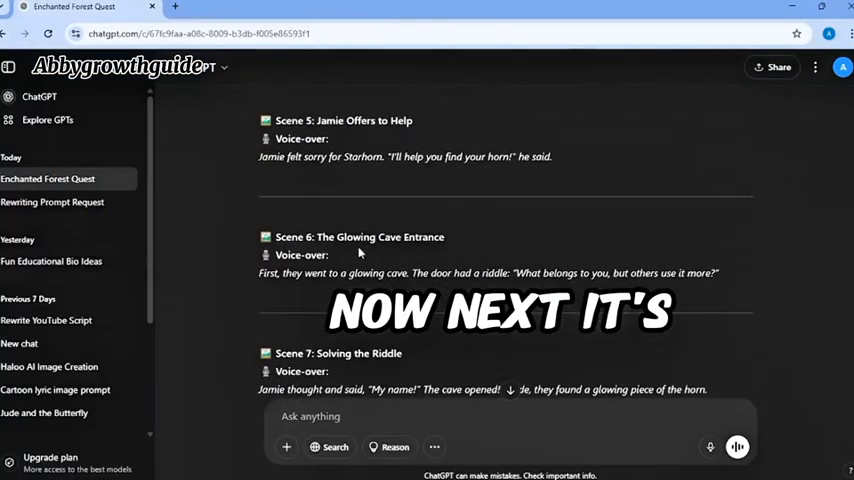
scroll(down, 3)
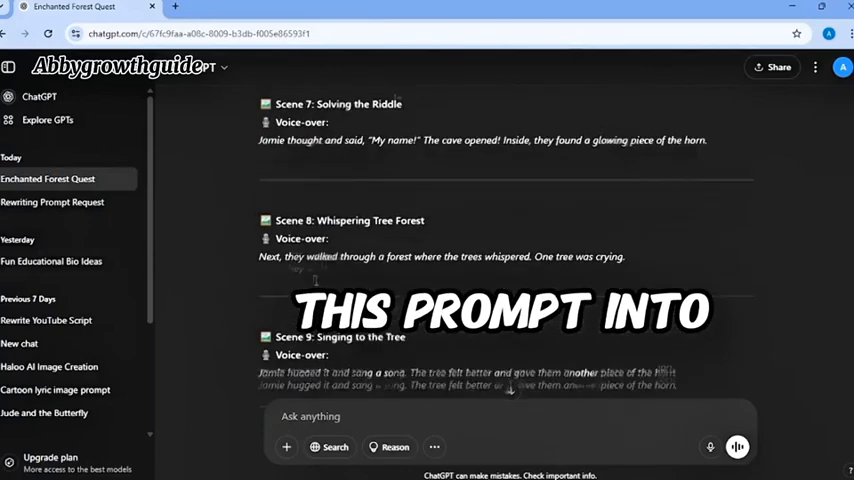
scroll(down, 3)
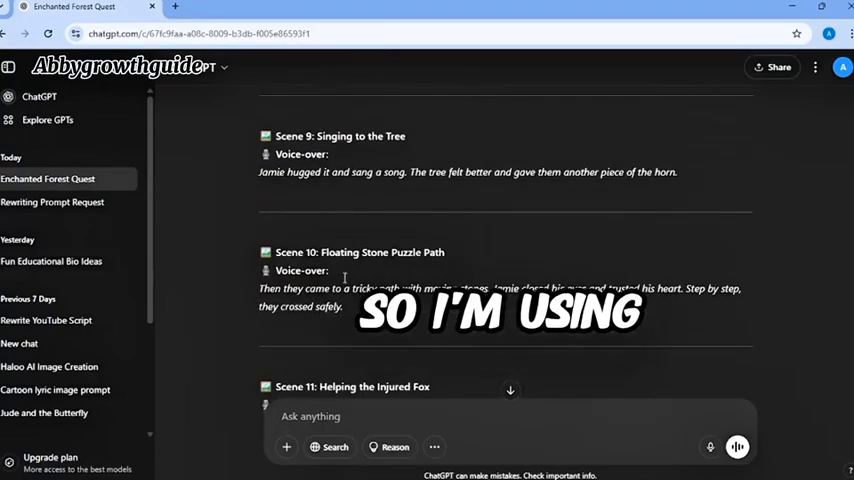
scroll(down, 3)
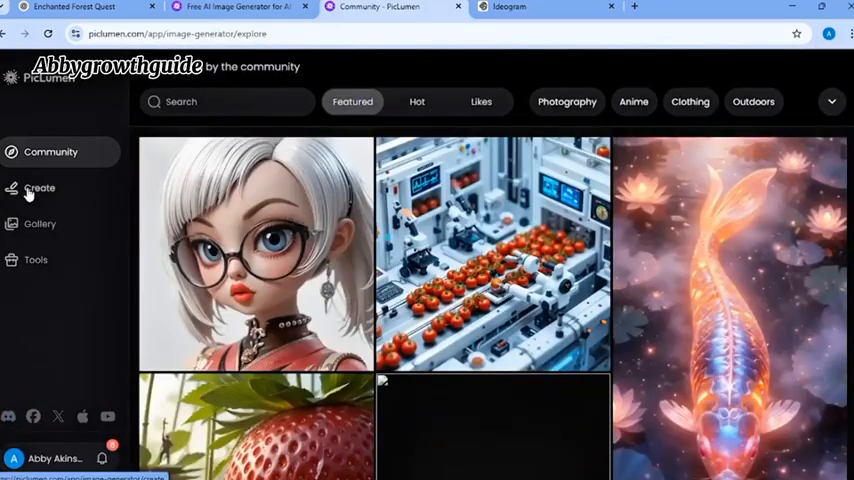
Copy the 'Jamie in the Meadow' prompt from ChatGPT into Piclumen and generate the image
click(40, 188)
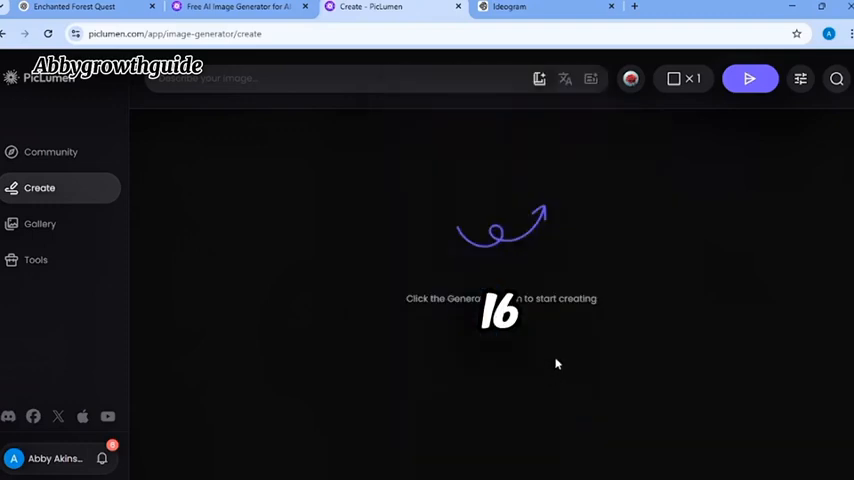
mouse_move(674, 80)
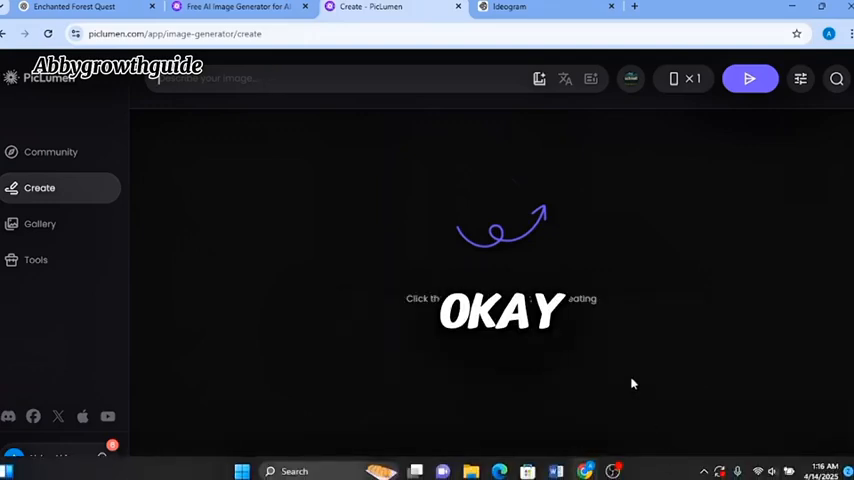
click(76, 6)
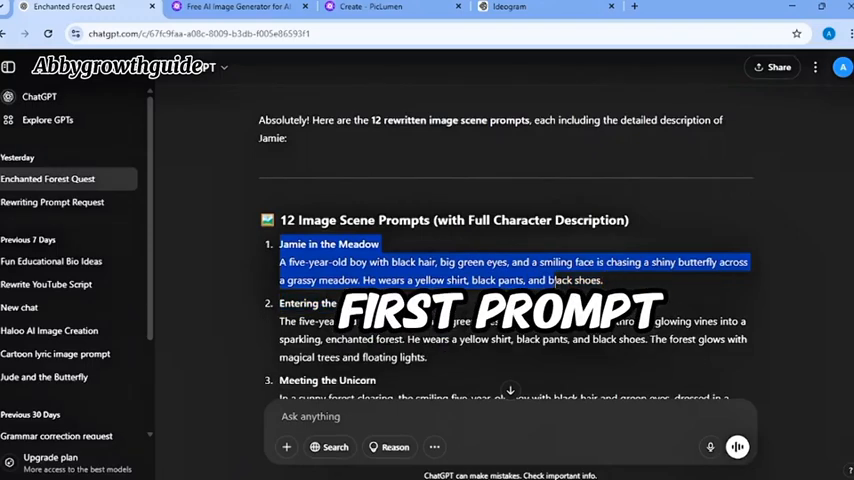
right_click(490, 270)
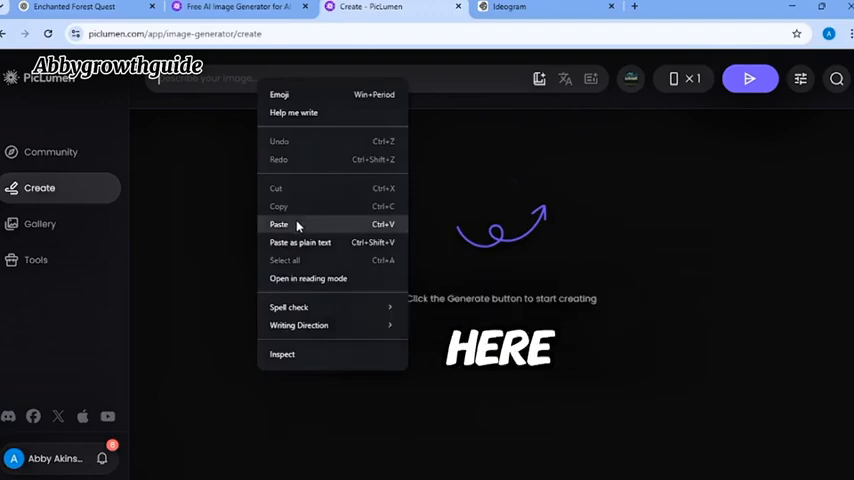
click(280, 224)
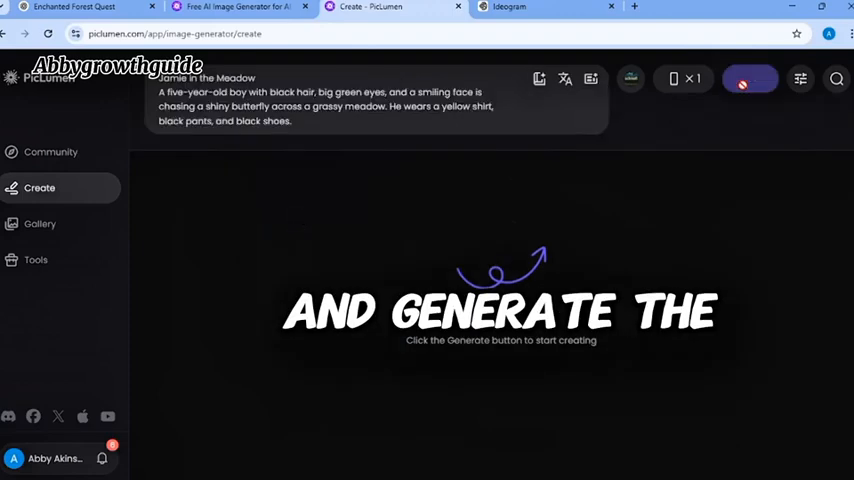
click(748, 78)
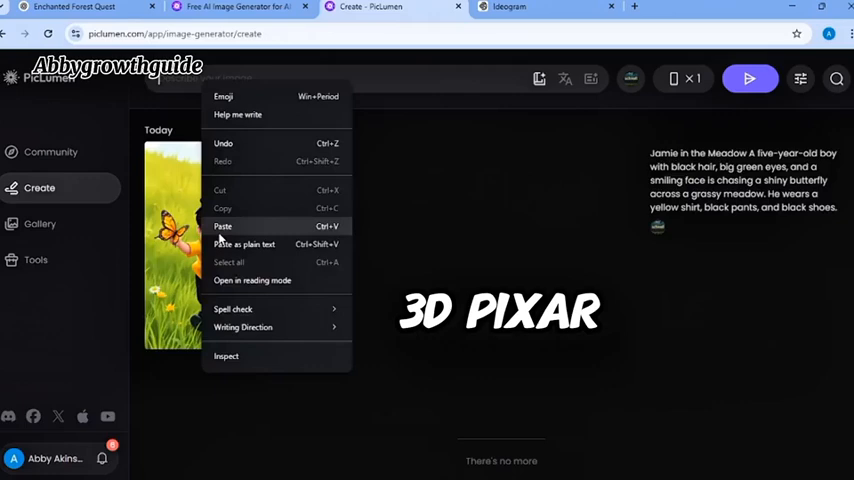
Paste the styled meadow prompt and generate again, then generate the Entering the Magical Forest scene
click(224, 226)
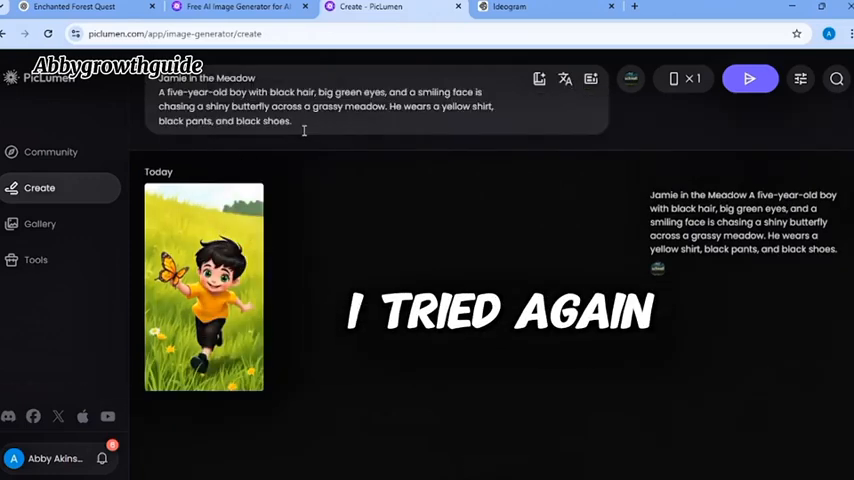
scroll(down, 3)
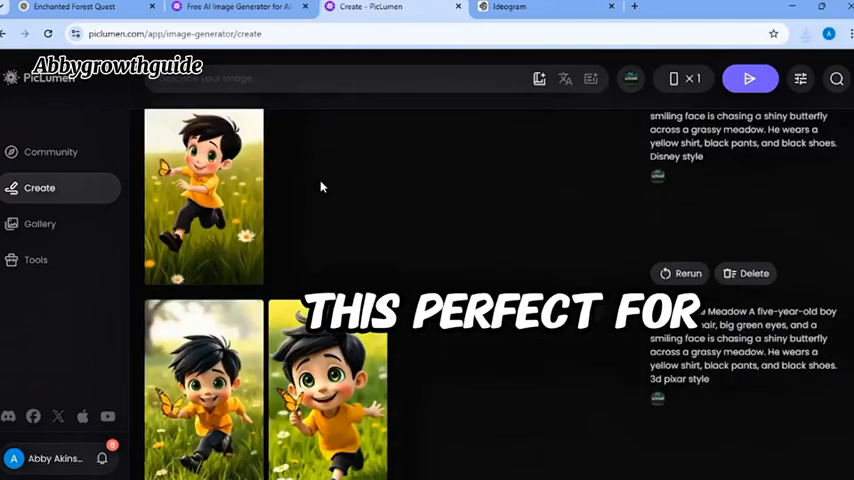
scroll(down, 3)
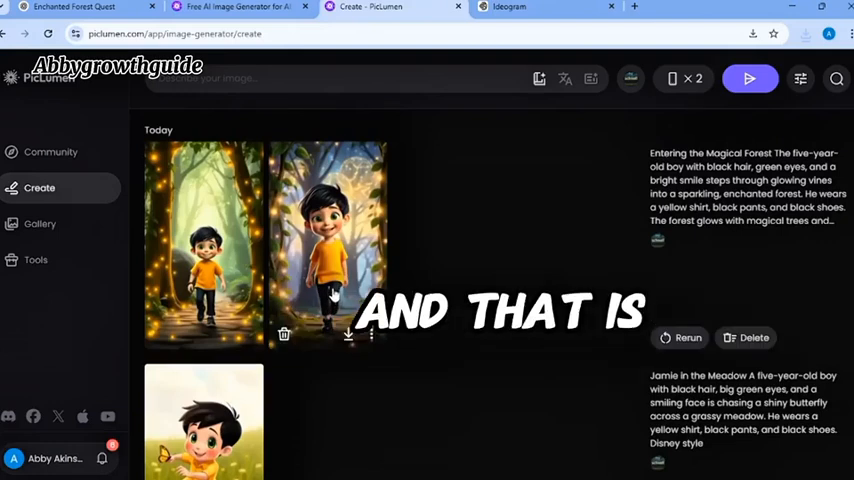
click(800, 78)
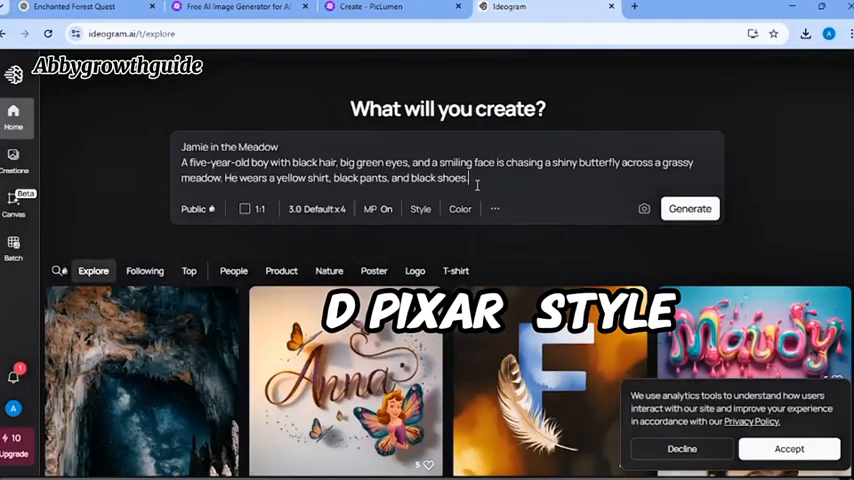
Append '3d' to the Jamie in the Meadow prompt in Ideogram for a 3D-style image
text(3d)
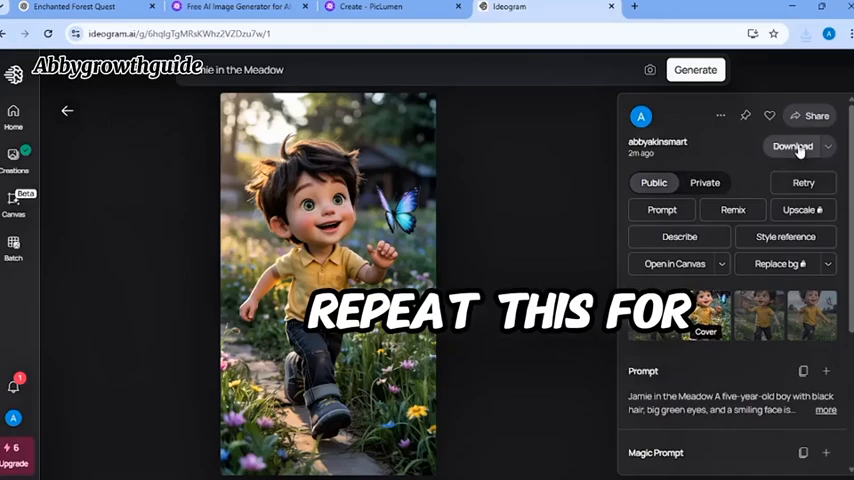
Return to Piclumen and generate images for the Glowing Cave Entrance scene
click(792, 146)
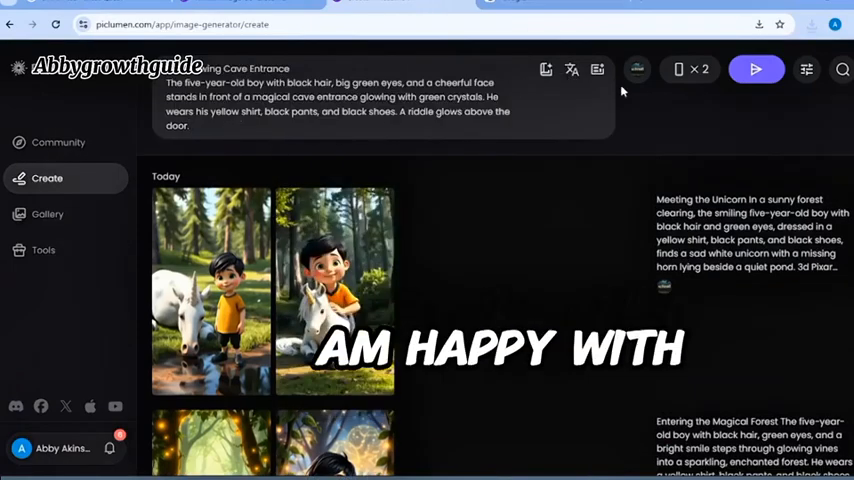
click(806, 68)
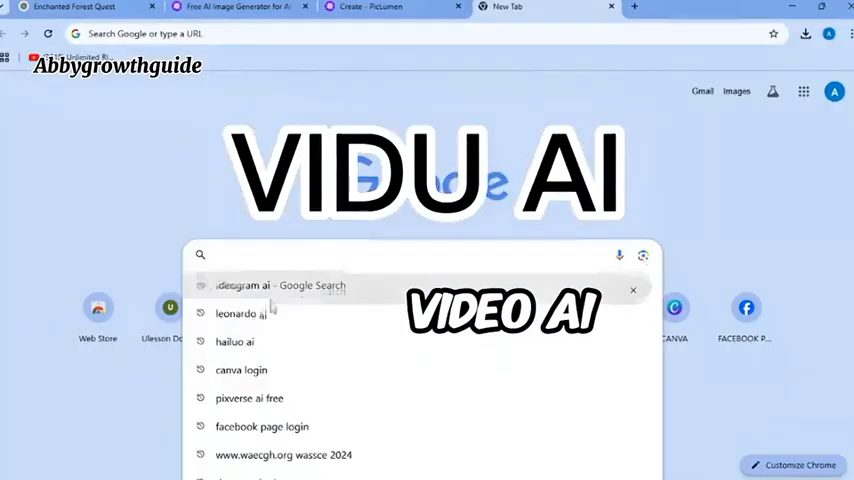
Find Hailuo AI via search, open the site and log in
click(234, 340)
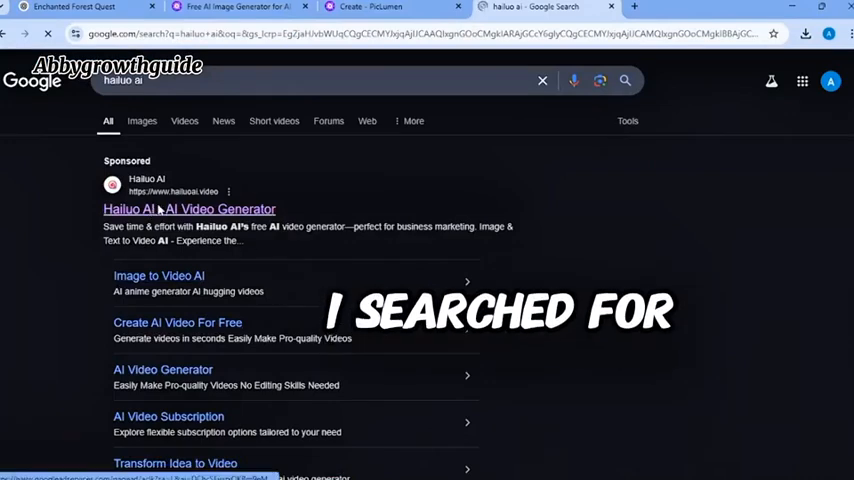
click(188, 208)
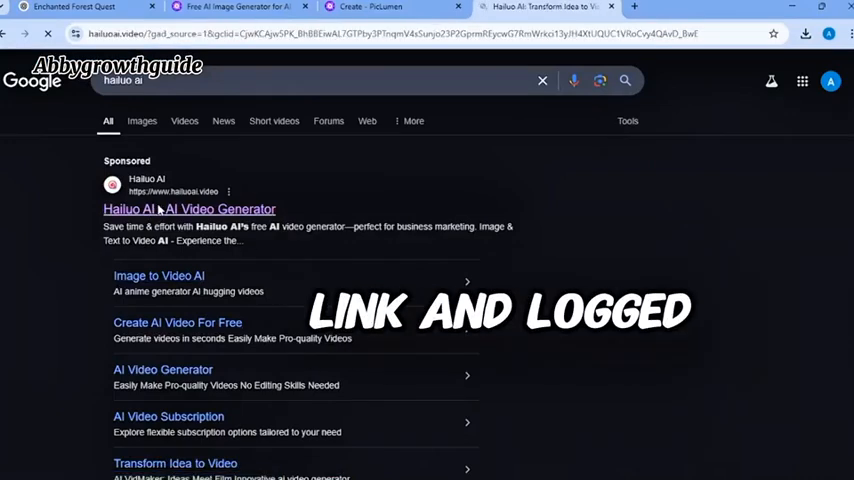
click(188, 208)
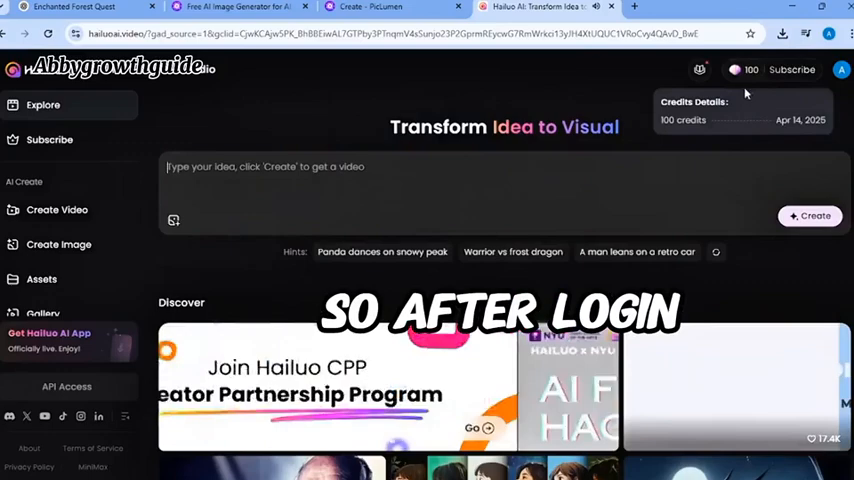
scroll(down, 3)
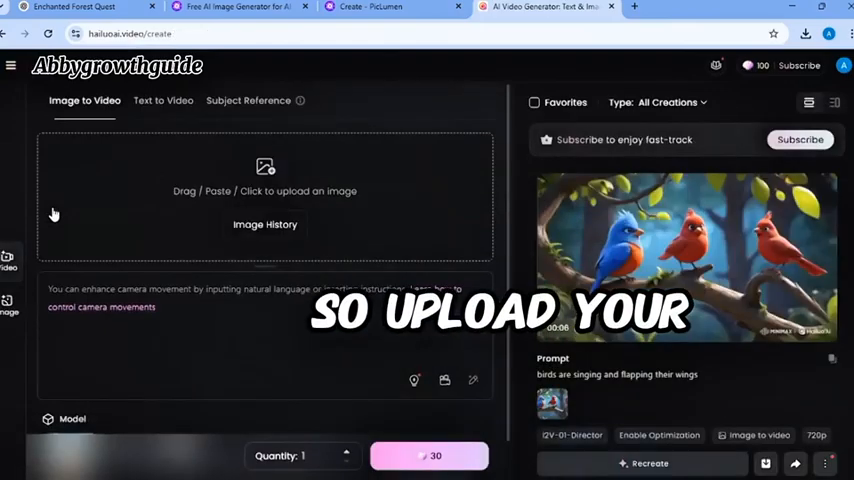
Upload the boy's forest image, add the Floating Stone Puzzle Path description and create the video
click(264, 192)
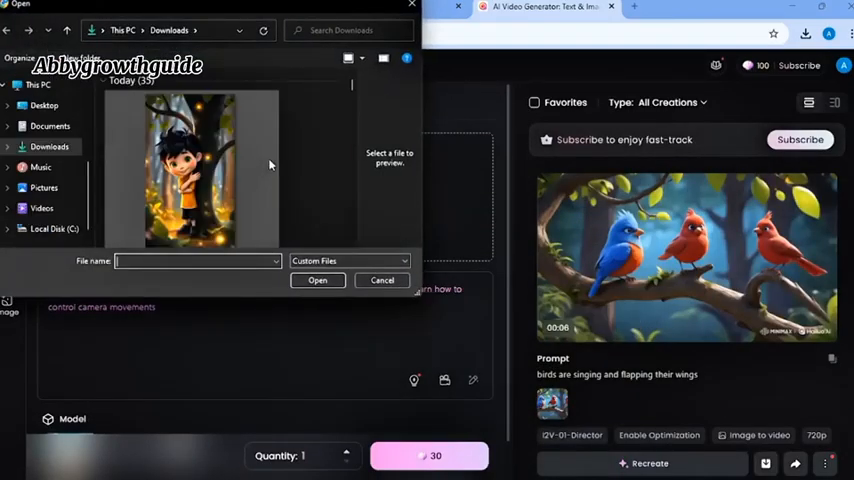
click(190, 156)
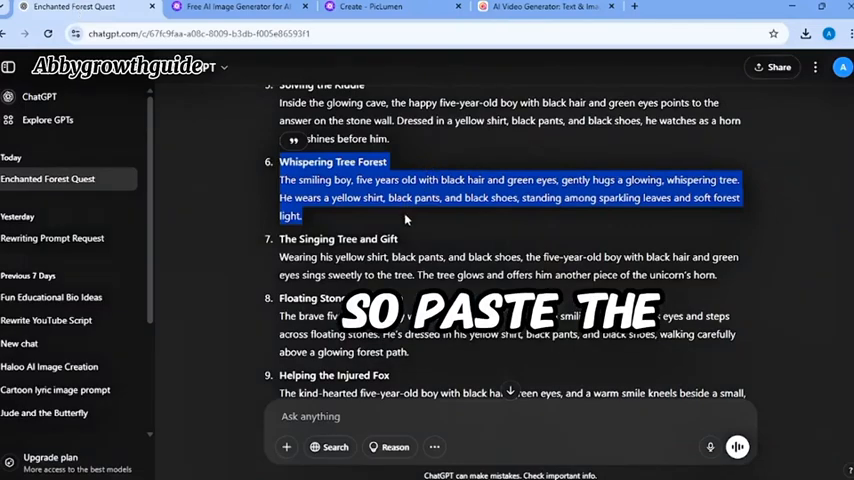
scroll(down, 3)
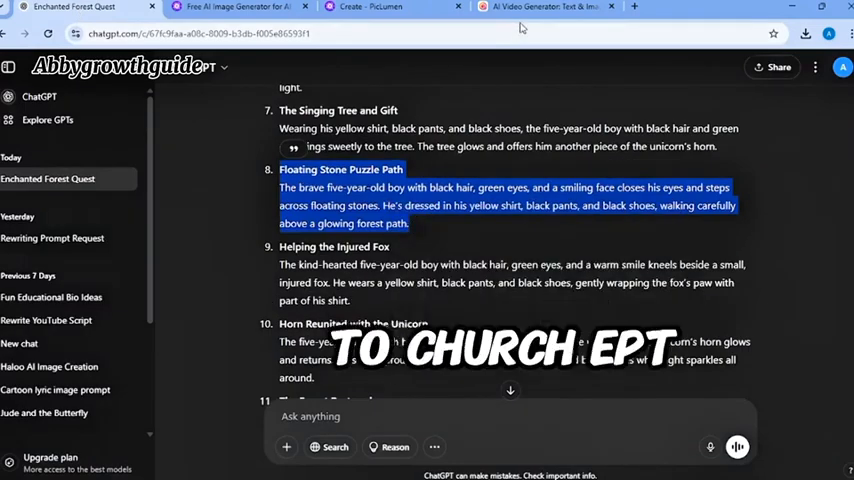
click(544, 8)
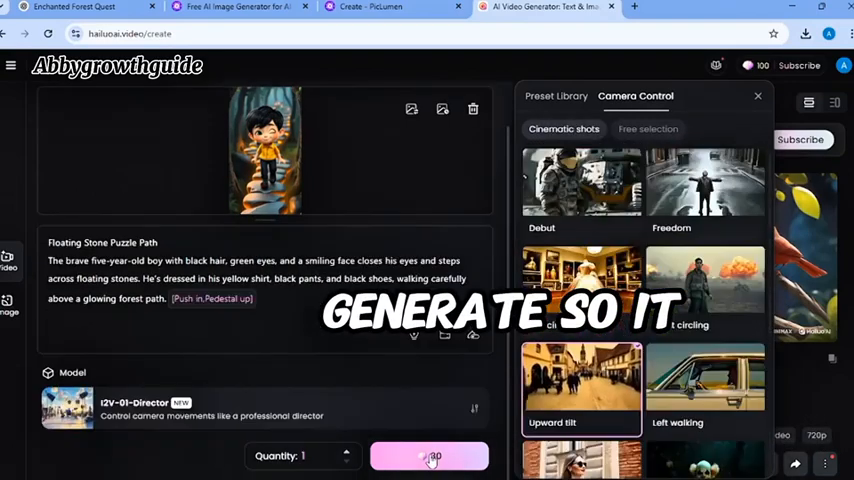
click(428, 456)
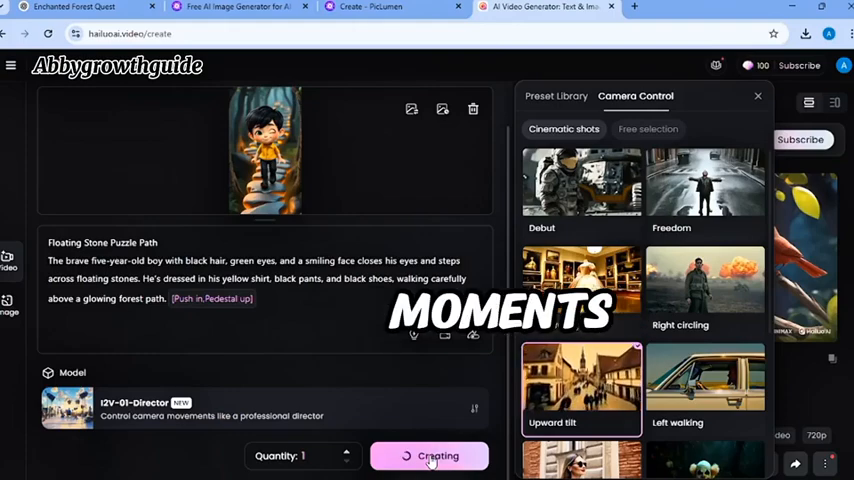
click(428, 456)
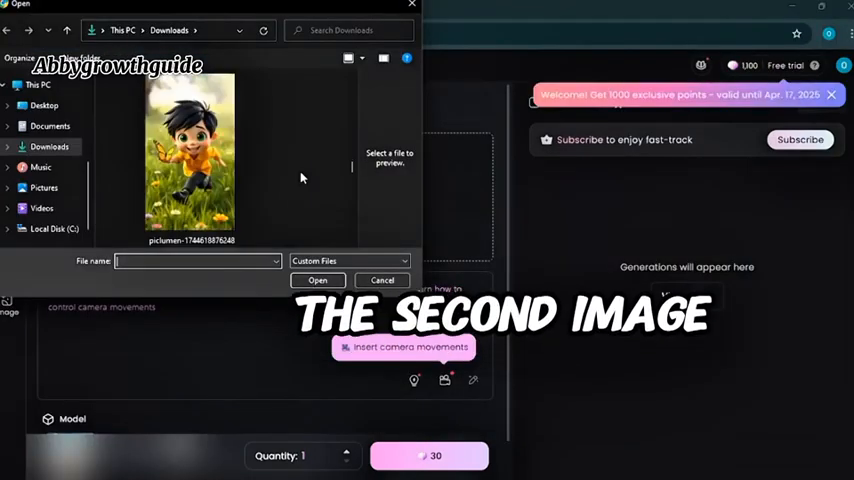
Paste the Jamie in the Meadow description as the video prompt for the meadow image
right_click(100, 296)
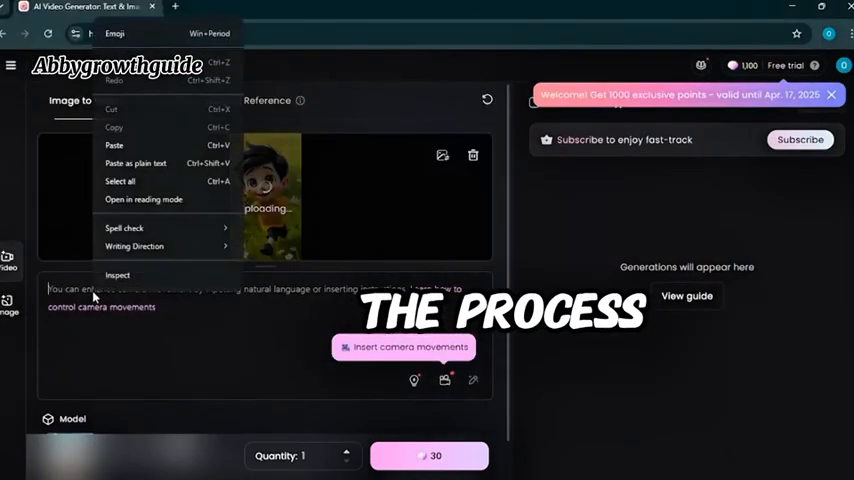
click(114, 144)
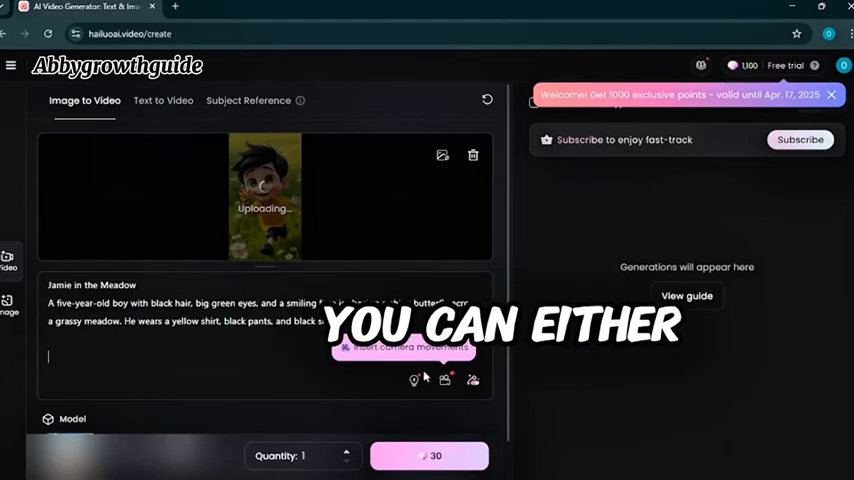
mouse_move(472, 344)
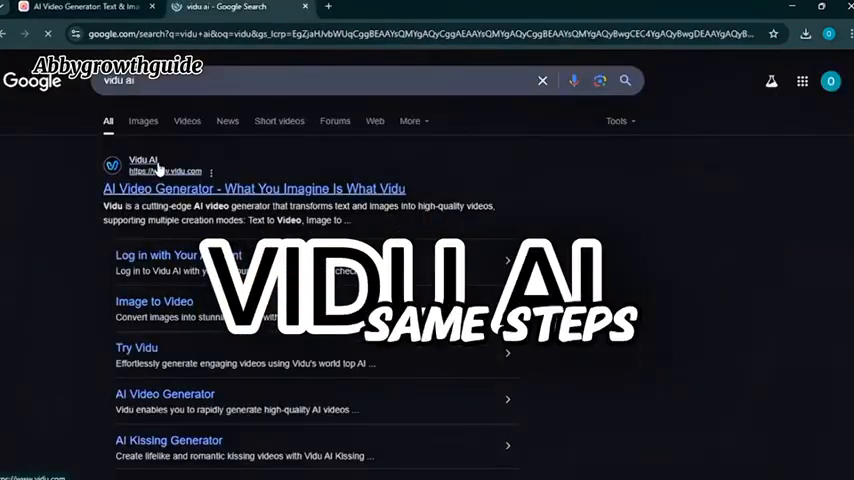
Go from the Google results for 'vidu ai' to the Vidu AI site
click(254, 188)
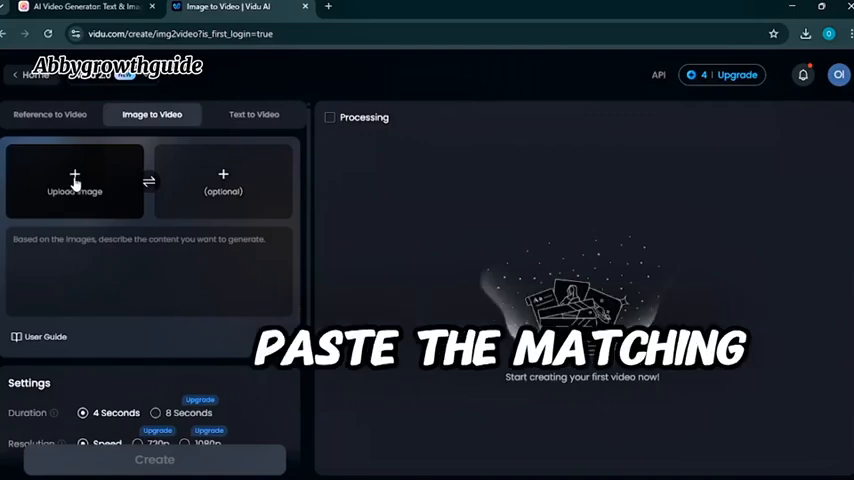
Upload the singing-tree scene image, create a 4-second clip, and download it
click(76, 180)
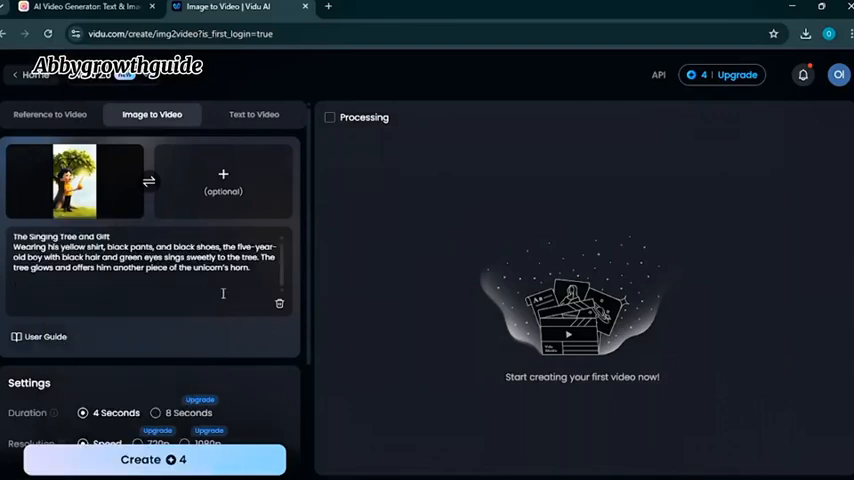
scroll(down, 3)
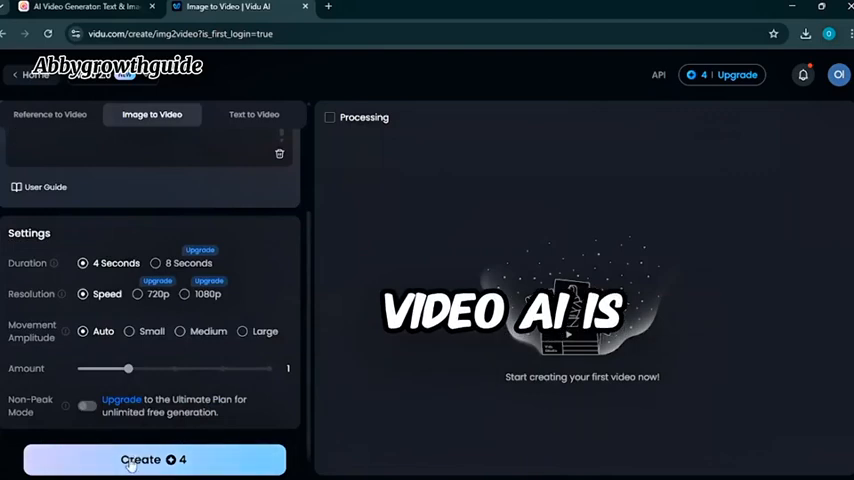
click(152, 460)
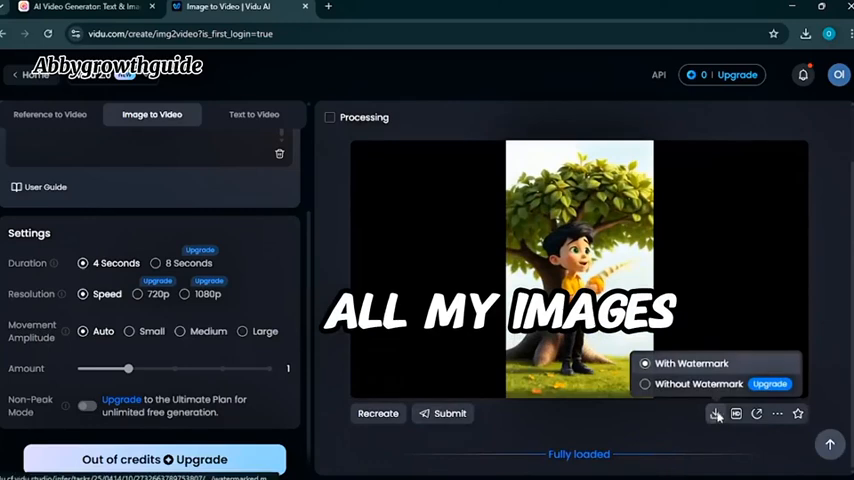
click(806, 32)
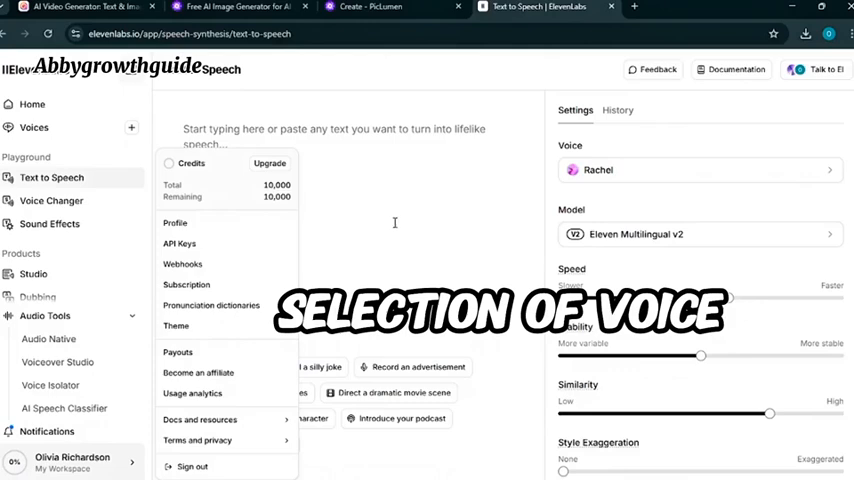
Filter the shared voice library to Narrative & Story and pick Steven - Business Book Narrator
click(34, 128)
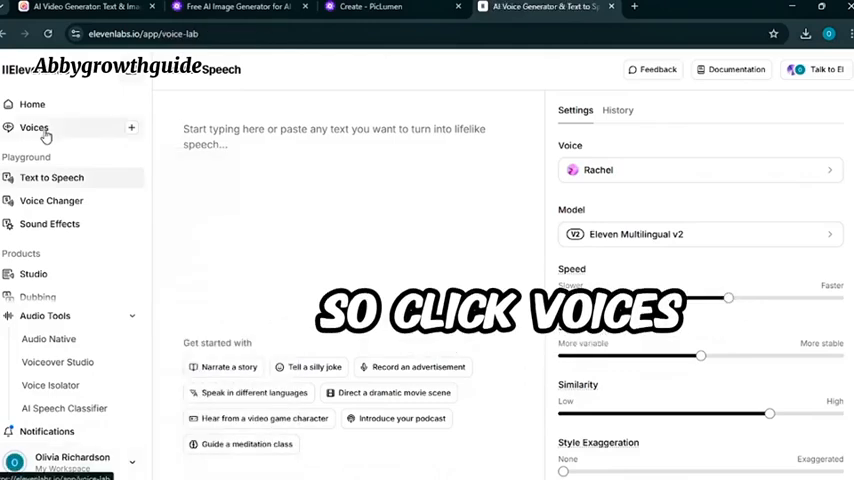
click(34, 128)
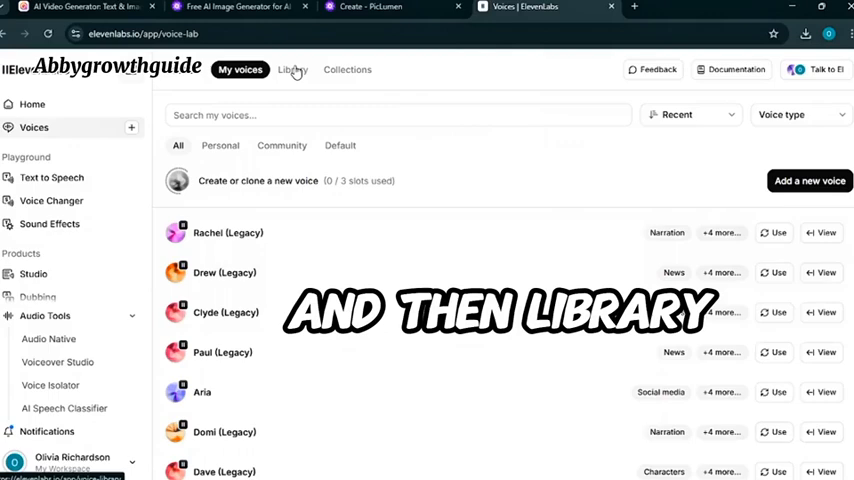
click(292, 68)
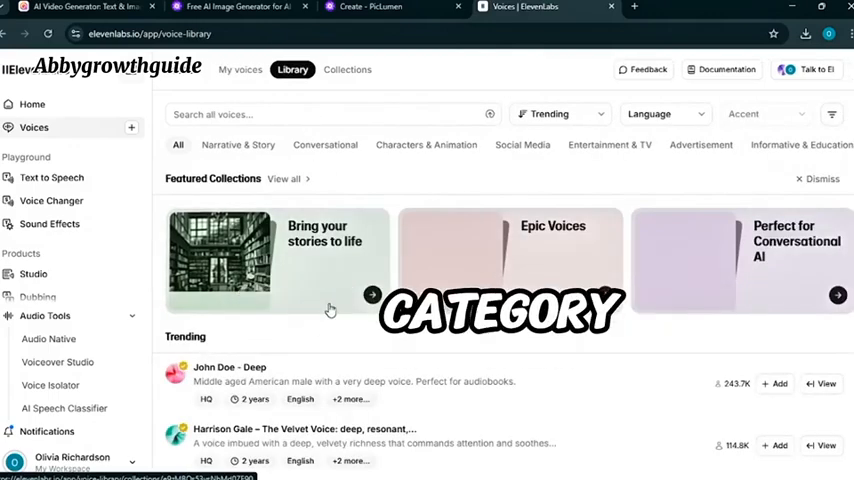
click(238, 144)
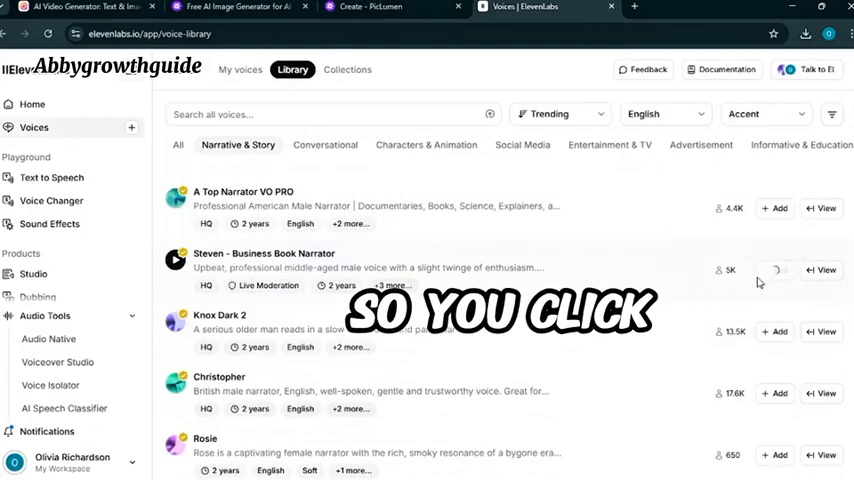
click(778, 270)
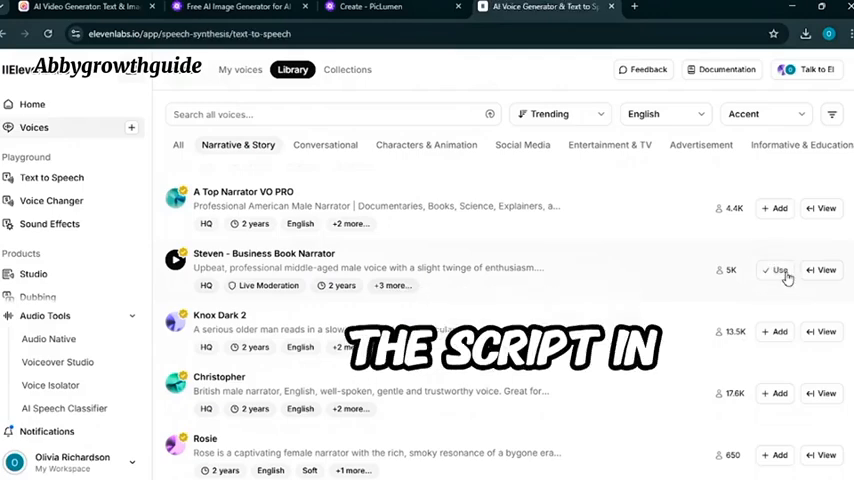
Paste the story script into Text to Speech with Steven's voice and download the narration MP3
click(778, 270)
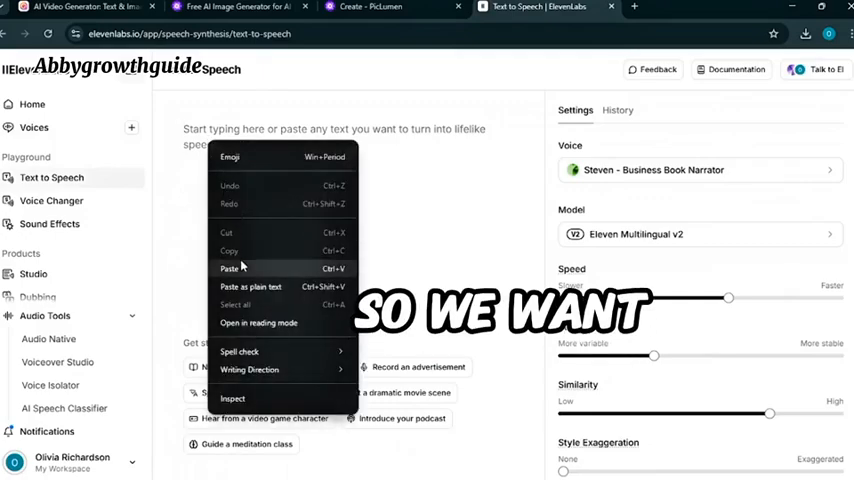
click(230, 268)
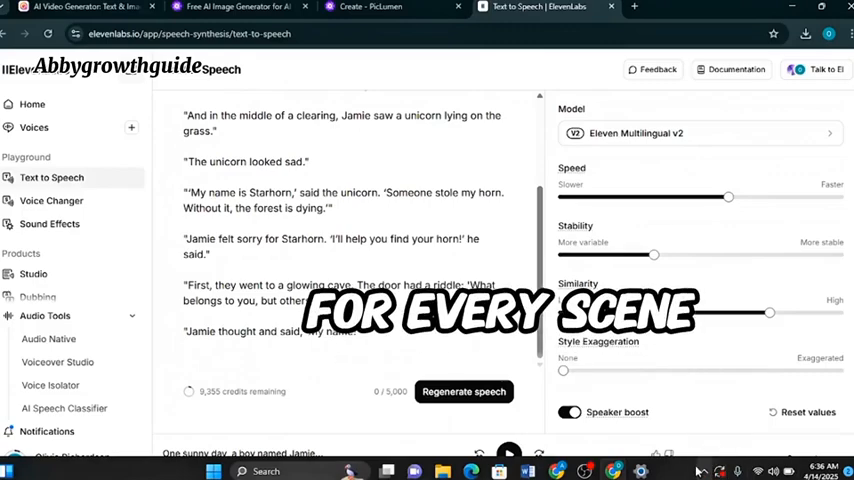
click(806, 32)
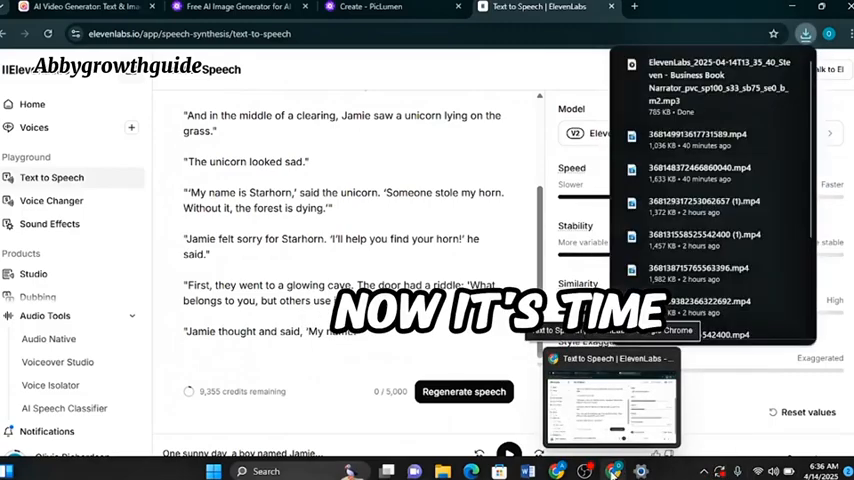
click(72, 8)
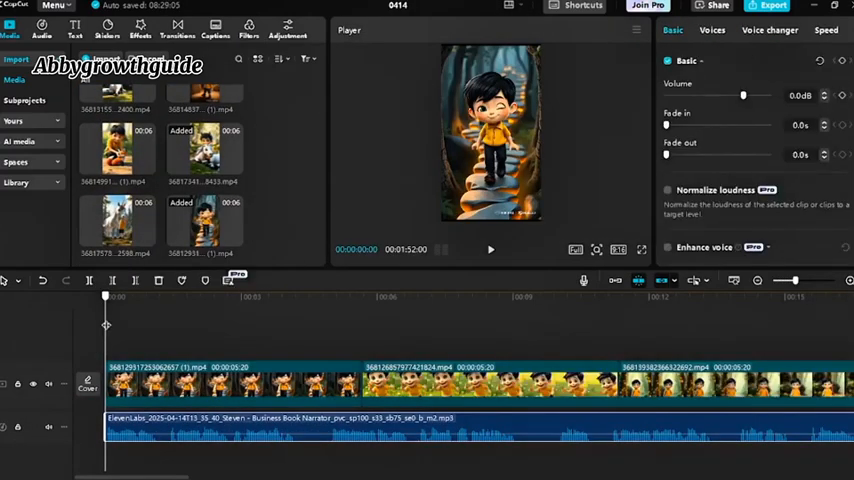
Review the arranged scene clips over the narration by jumping ahead in the preview
click(370, 296)
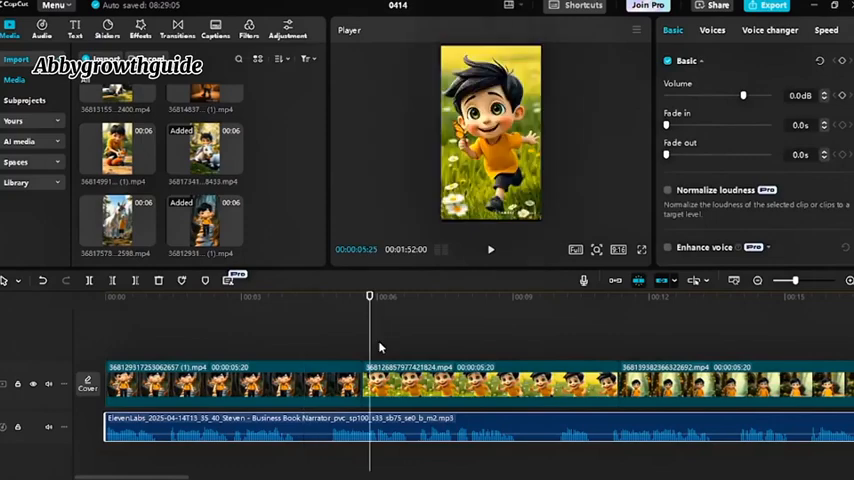
click(16, 60)
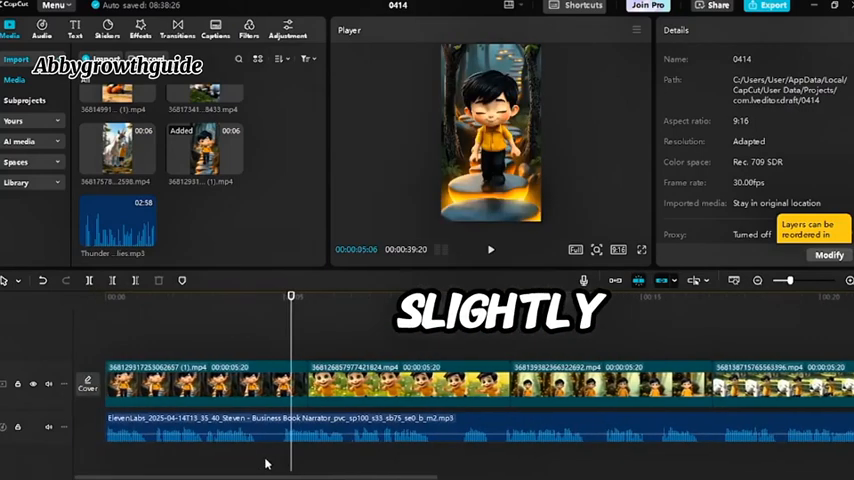
Import birds-chirping-75136 from Downloads as an extra audio track
click(176, 30)
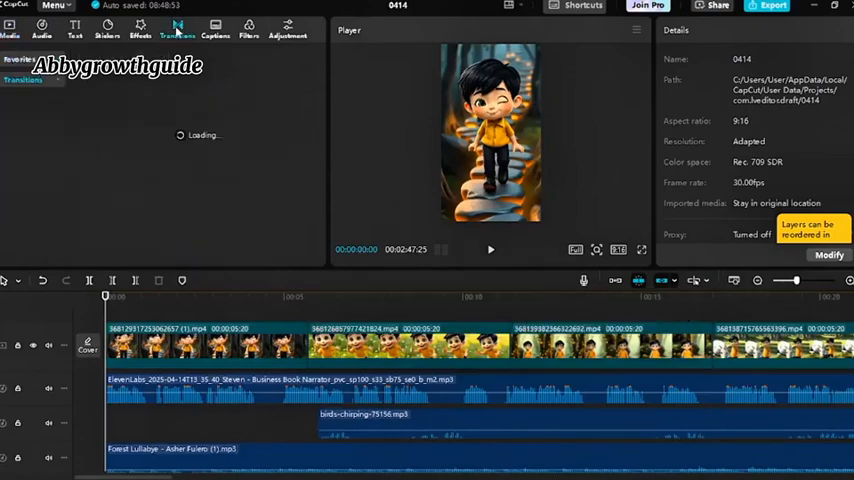
click(176, 30)
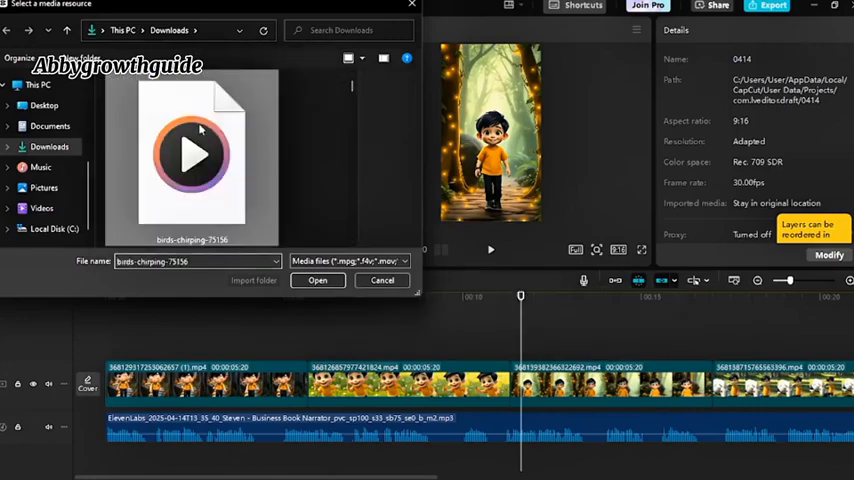
click(318, 280)
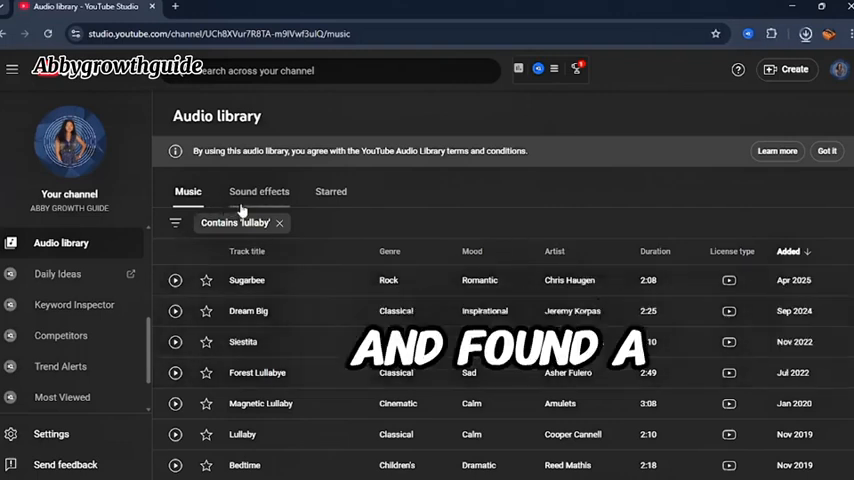
Pick the Forest Lullabye track from the Audio Library's lullaby results
click(260, 192)
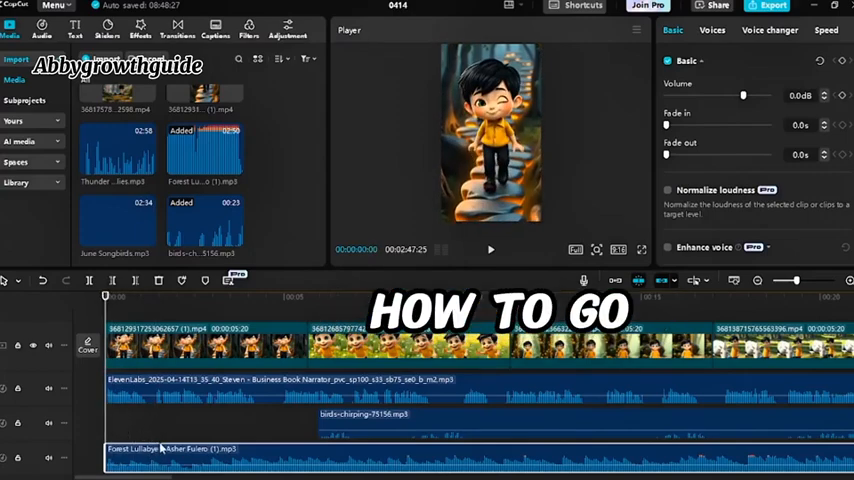
Lower the Forest Lullabye track's volume to about -21.5 dB
click(490, 250)
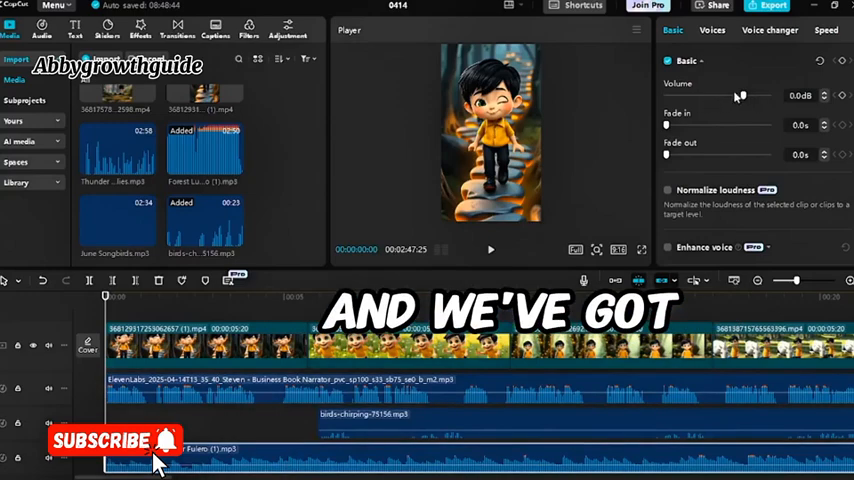
drag(738, 96, 720, 96)
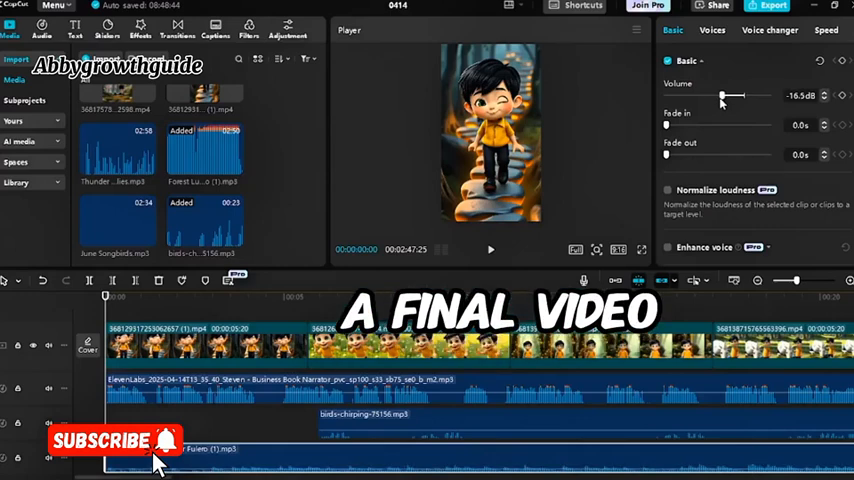
drag(732, 96, 716, 96)
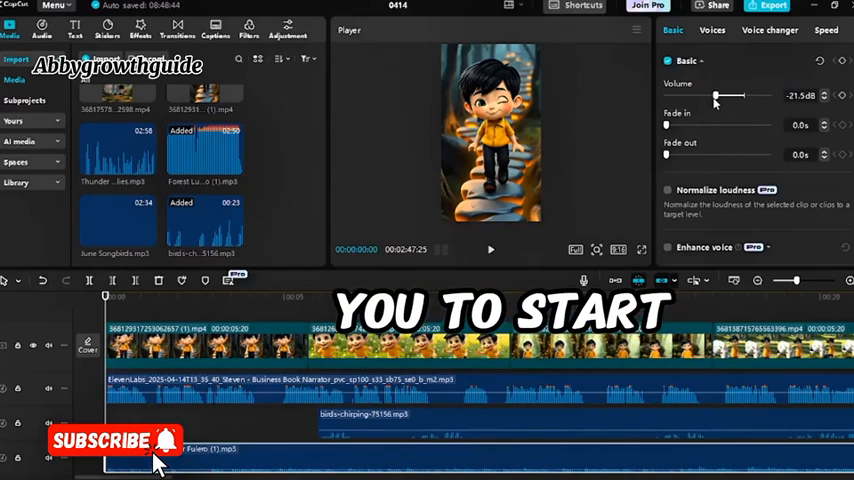